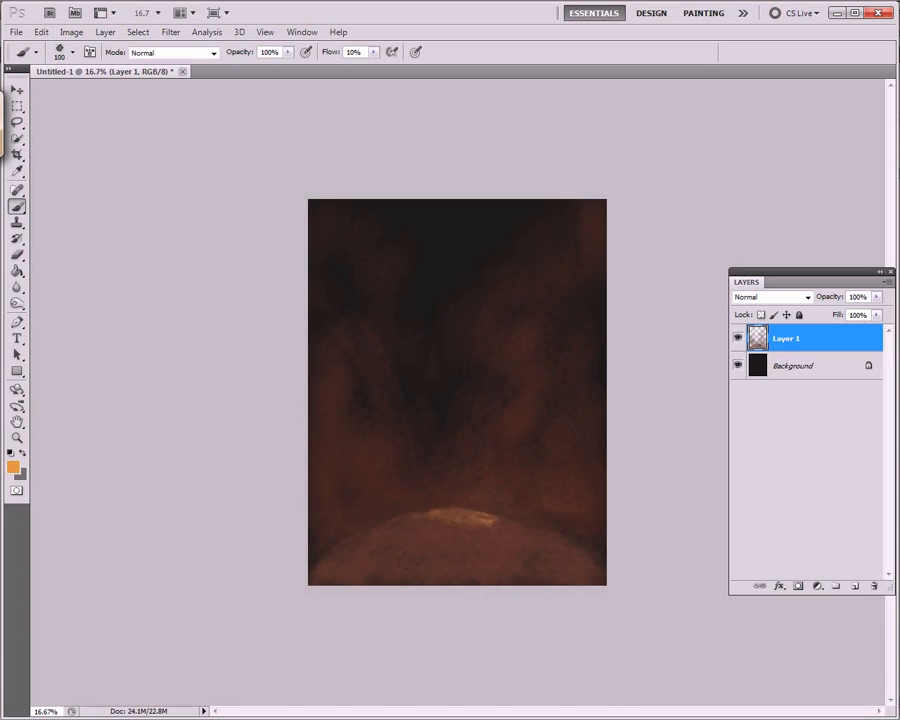
Step: Add a new layer and sketch a black outline of the sword-raising figure
{"action": "left_click", "coordinate": [854, 586]}
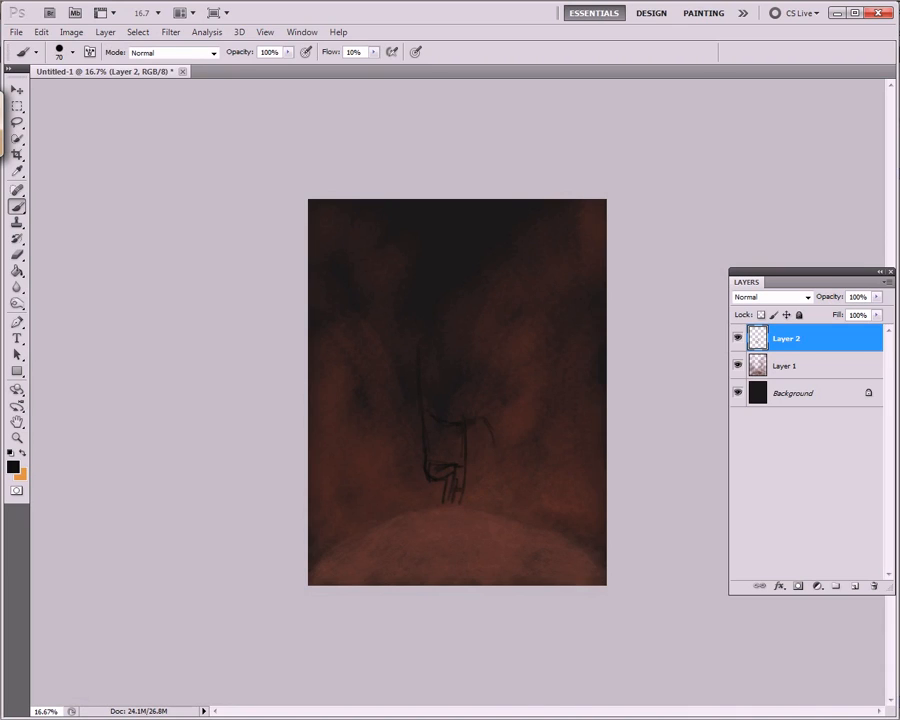
{"action": "left_click_drag", "start_coordinate": [430, 400], "coordinate": [470, 500]}
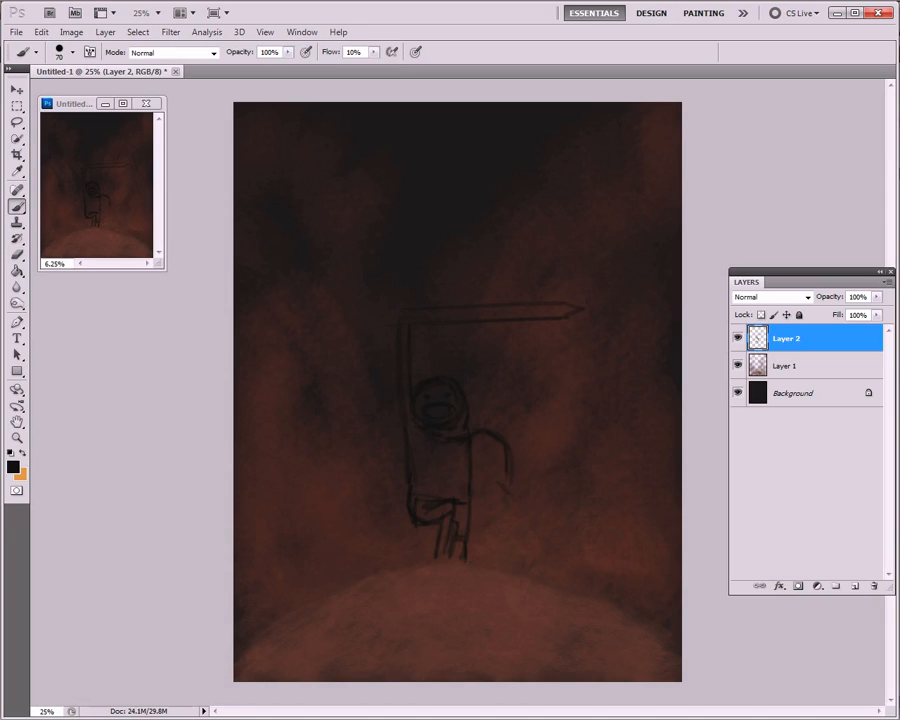
Step: Sketch the companions and lying figure on the hill, and add Layer 4 for the arch
{"action": "left_click_drag", "start_coordinate": [470, 440], "coordinate": [520, 560]}
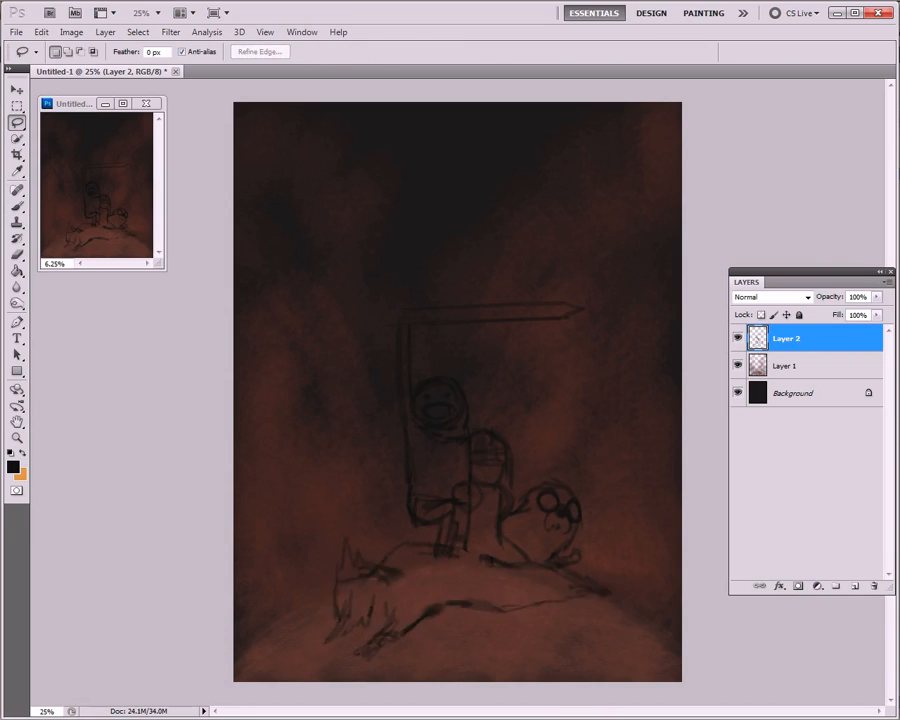
{"action": "left_click", "coordinate": [835, 586]}
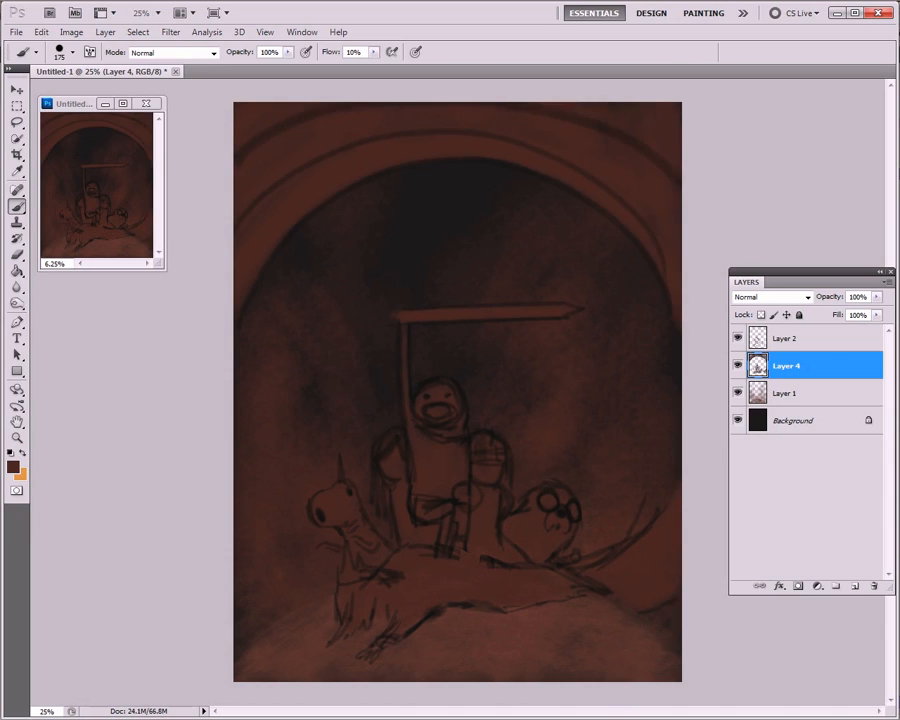
Step: Return to Layer 2 and paint lighter shapes over the hero, sword and crowned girl
{"action": "left_click", "coordinate": [786, 338]}
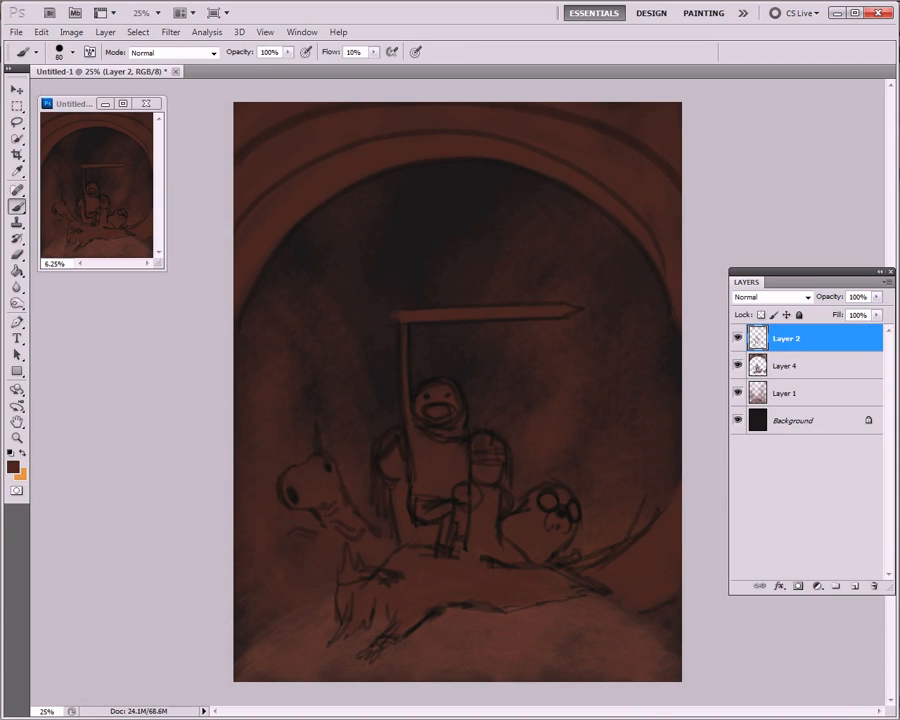
{"action": "left_click_drag", "start_coordinate": [857, 296], "coordinate": [845, 313]}
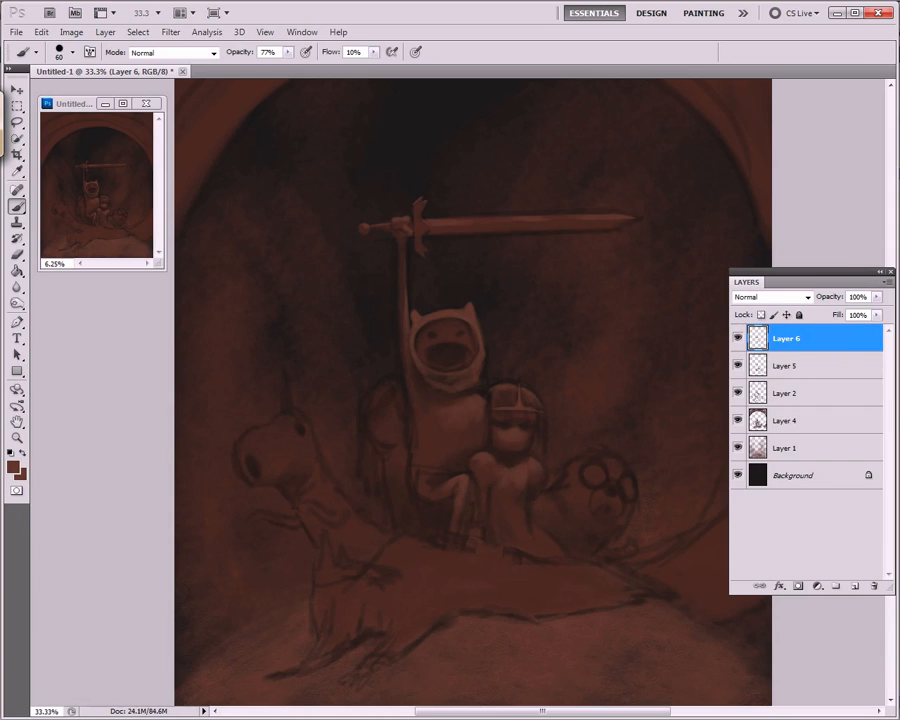
Step: Zoom the view and shade the sword, hooded hero and companions with highlights
{"action": "key", "text": "Ctrl+0"}
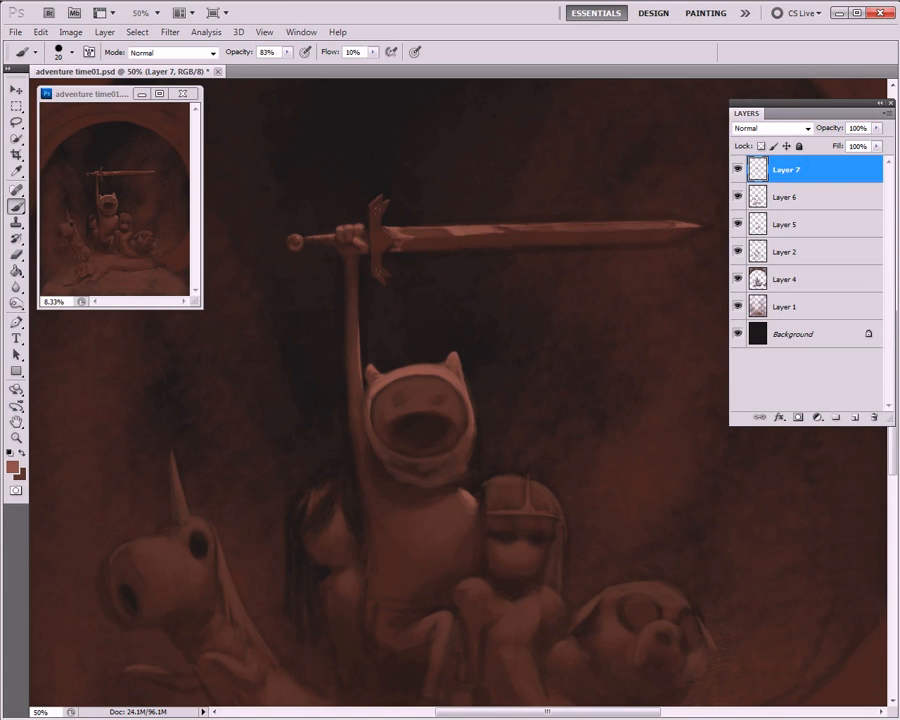
Step: Paint the bearded crowned king on the hill, shade the dog and ground, and add Layer 8
{"action": "scroll", "scroll_direction": "down", "scroll_amount": 3}
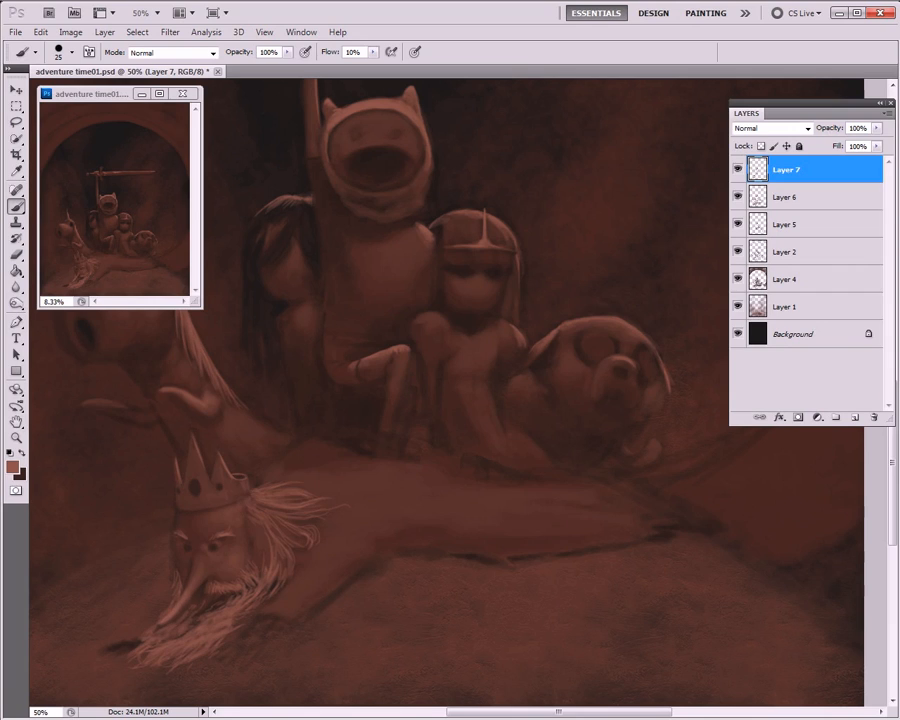
{"action": "left_click", "coordinate": [16, 255]}
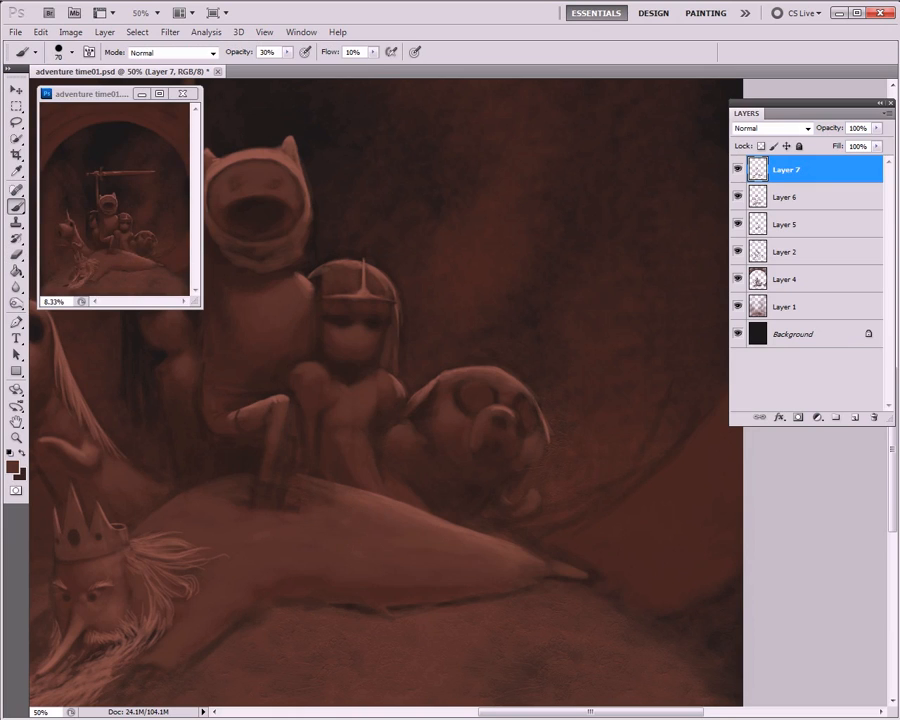
{"action": "scroll", "scroll_direction": "down", "scroll_amount": 3}
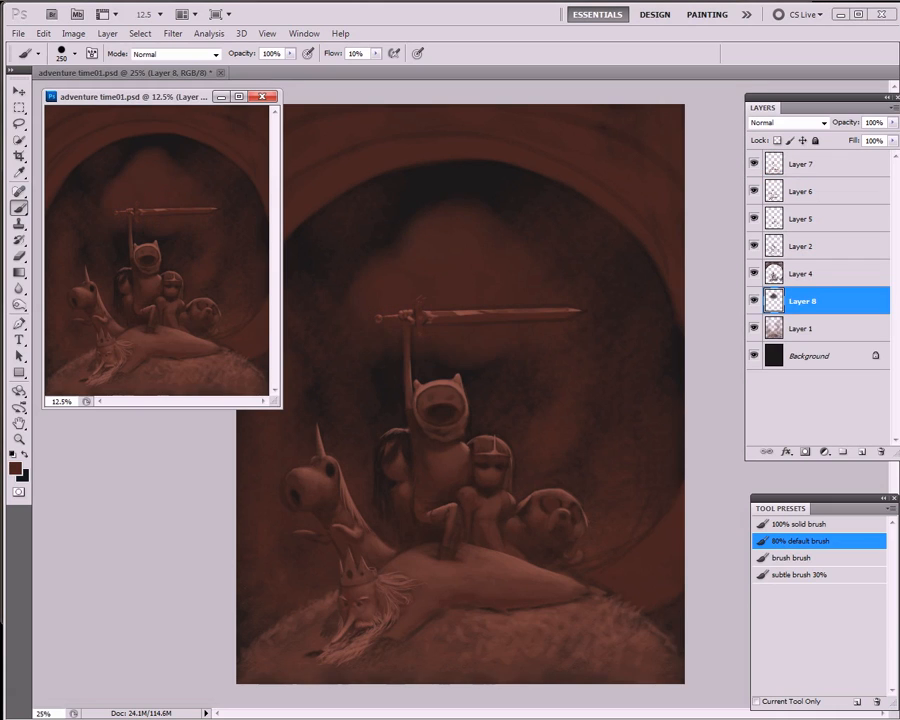
Step: Add new layers, hide the Layer 2 sketch, and refine faces on Layer 6
{"action": "left_click", "coordinate": [871, 122]}
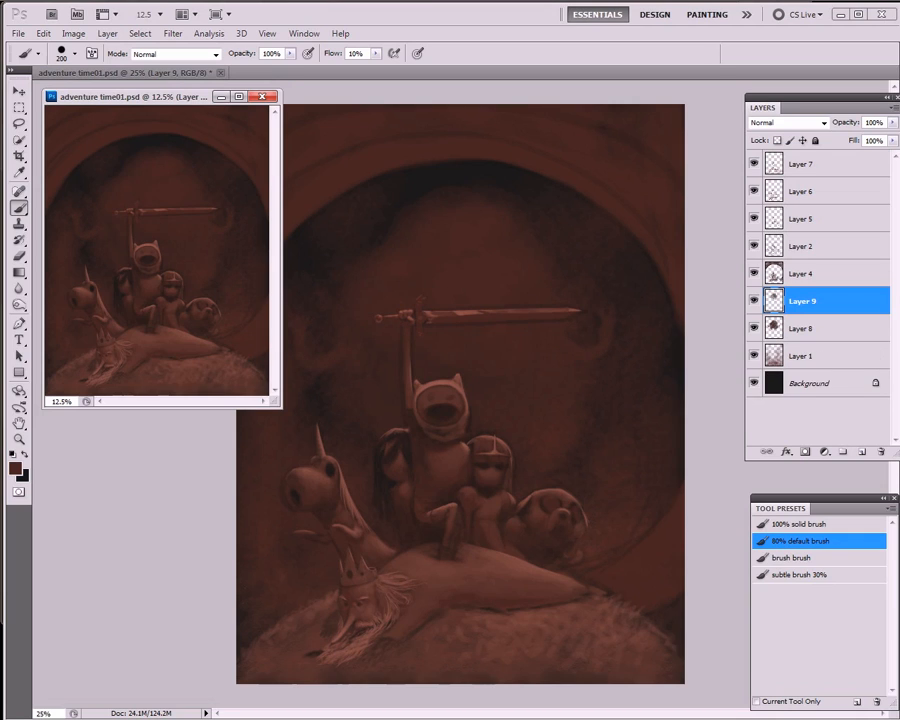
{"action": "left_click", "coordinate": [805, 451]}
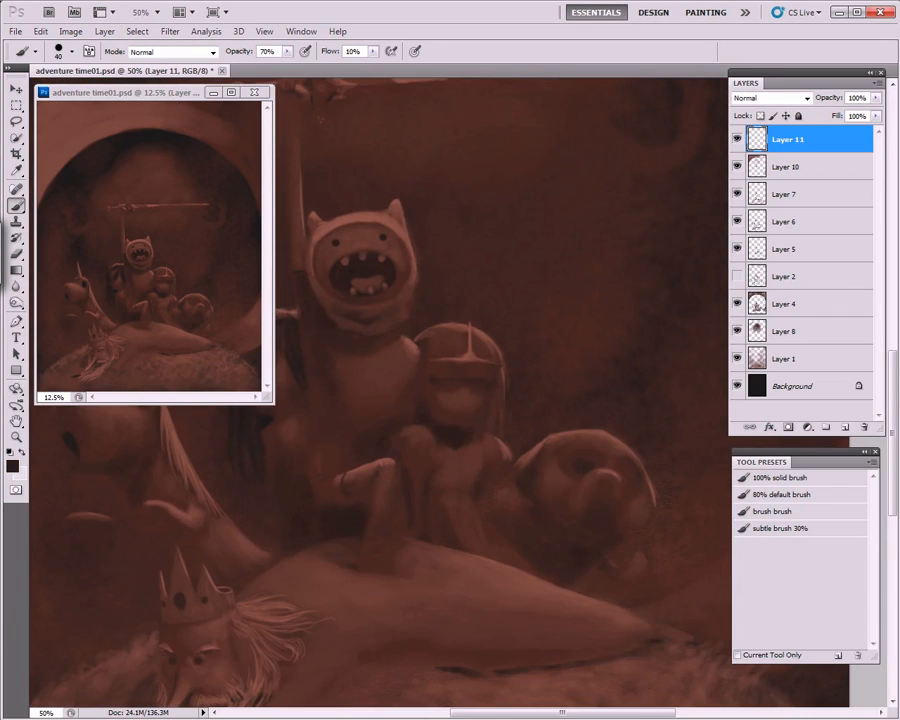
{"action": "left_click", "coordinate": [600, 480]}
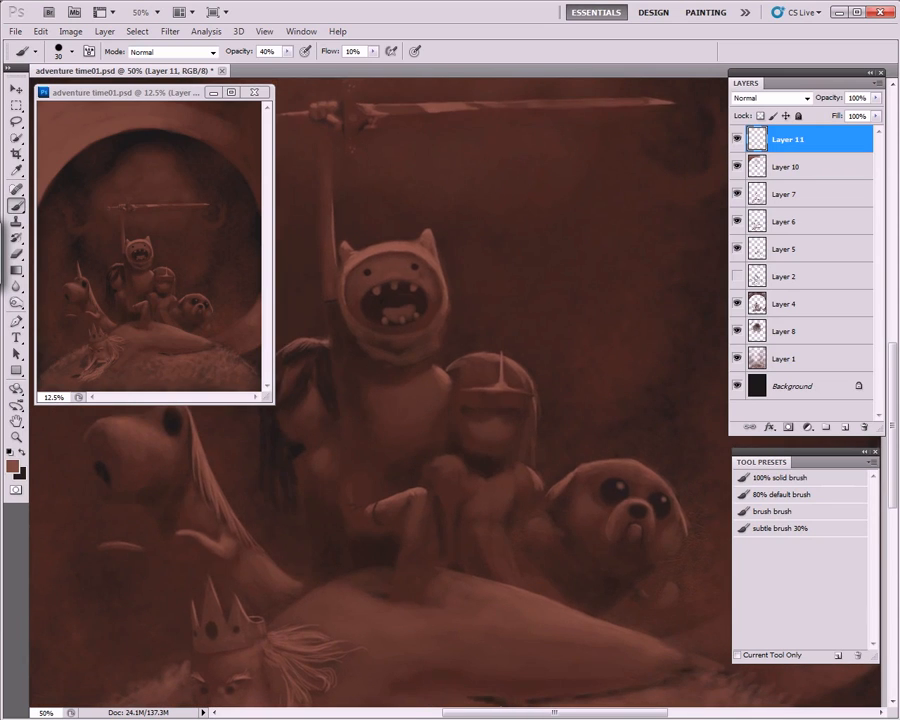
{"action": "left_click", "coordinate": [787, 221]}
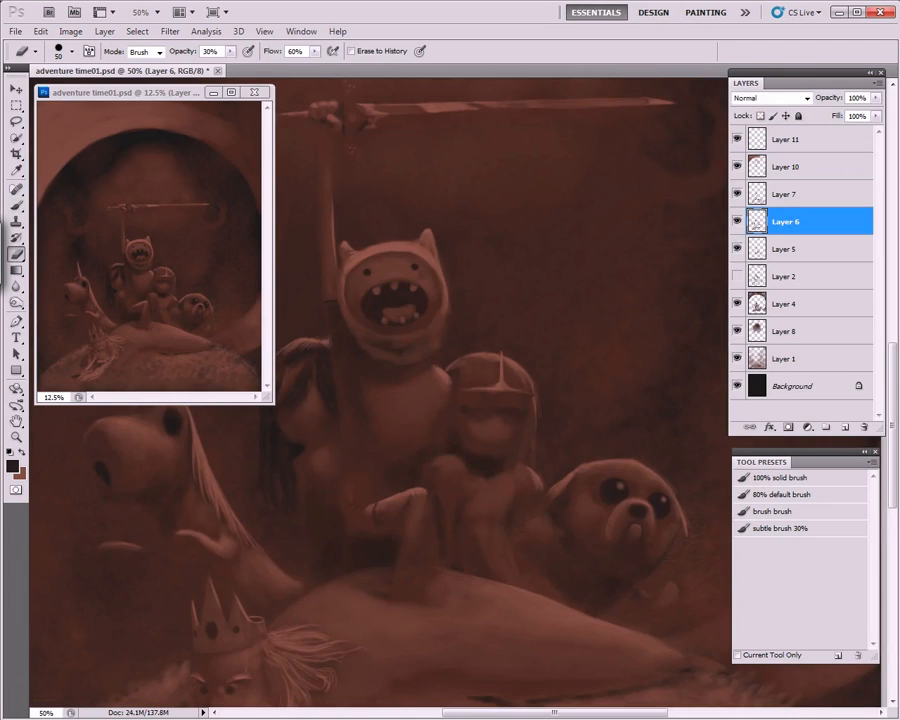
{"action": "left_click", "coordinate": [786, 139]}
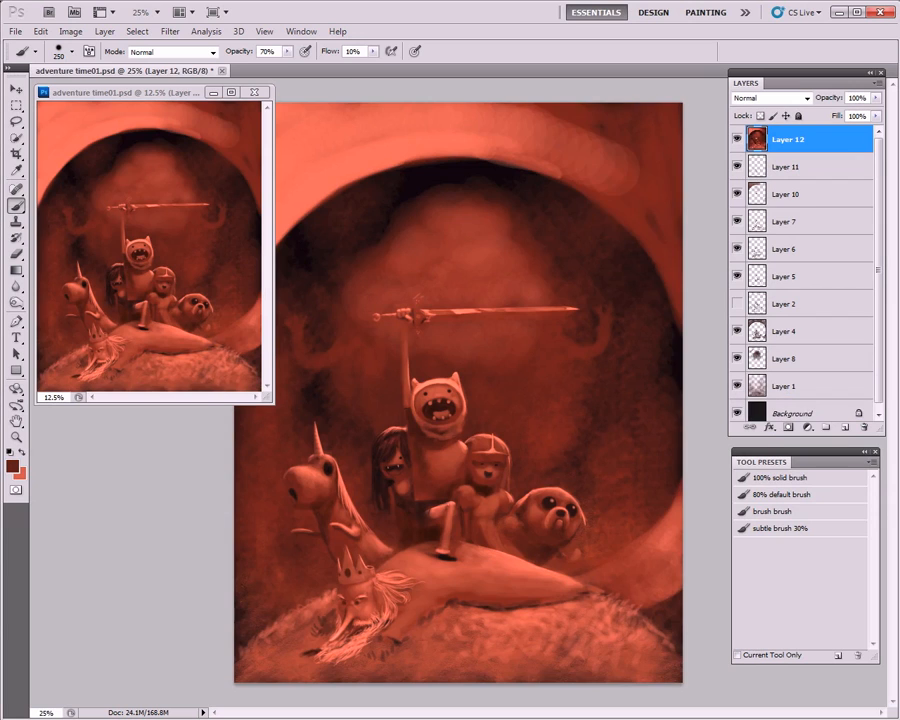
Step: Paint the hero's shirt blue and his hood pale on a new layer
{"action": "left_click", "coordinate": [843, 427]}
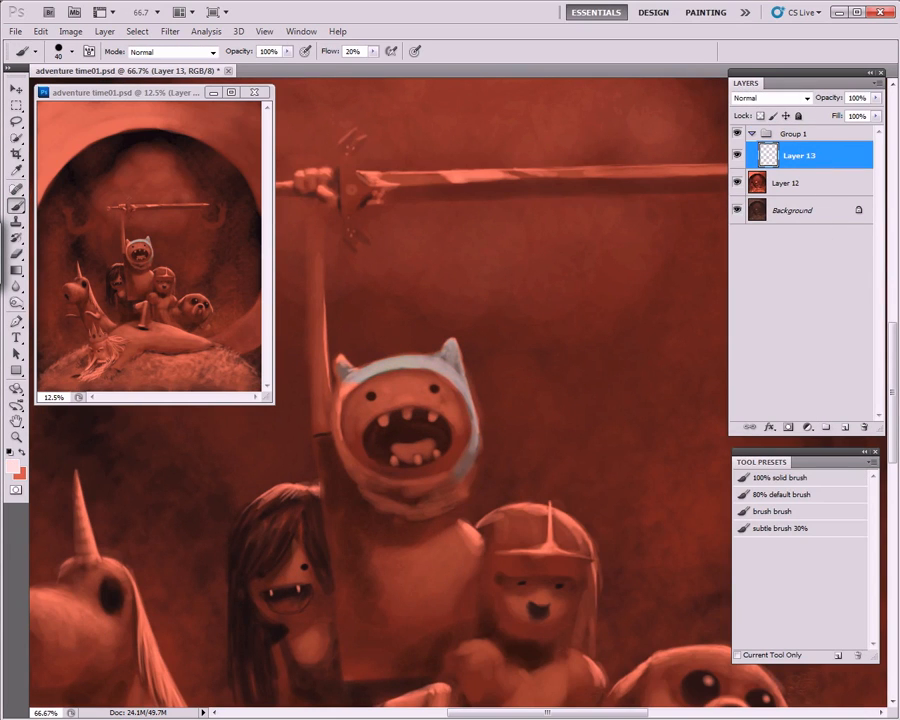
{"action": "left_click", "coordinate": [400, 390]}
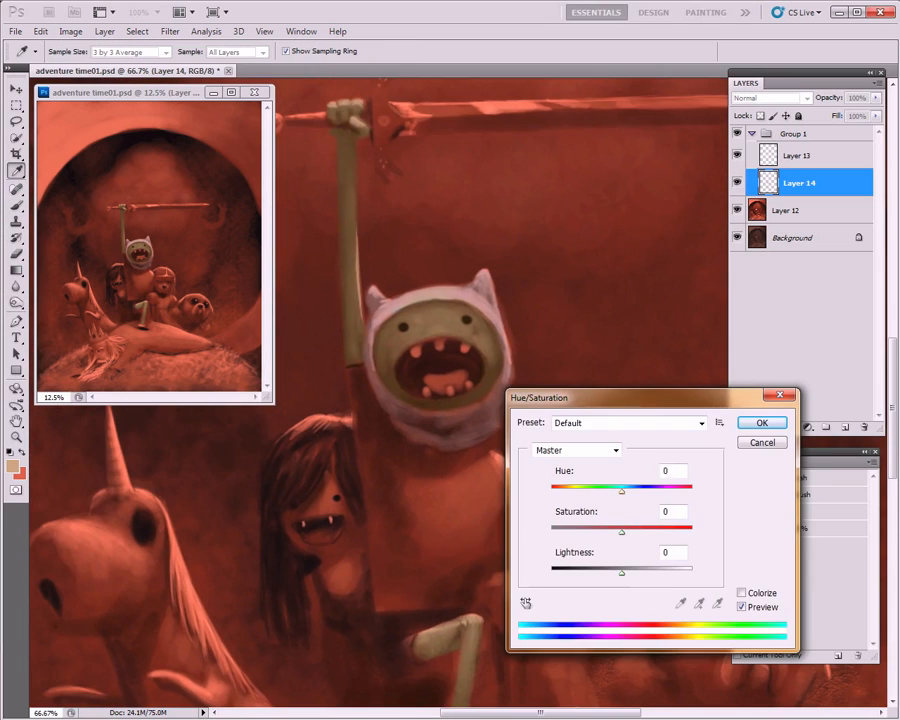
{"action": "left_click", "coordinate": [761, 422]}
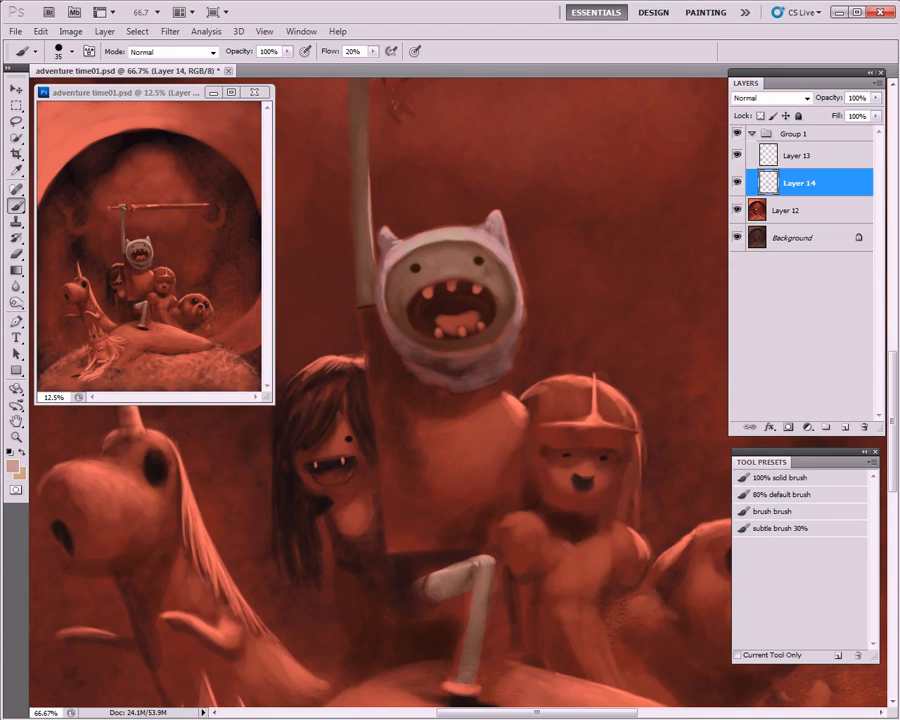
Step: Colour the long-haired girl grey-green with dark hair using the Color Picker
{"action": "left_click", "coordinate": [798, 155]}
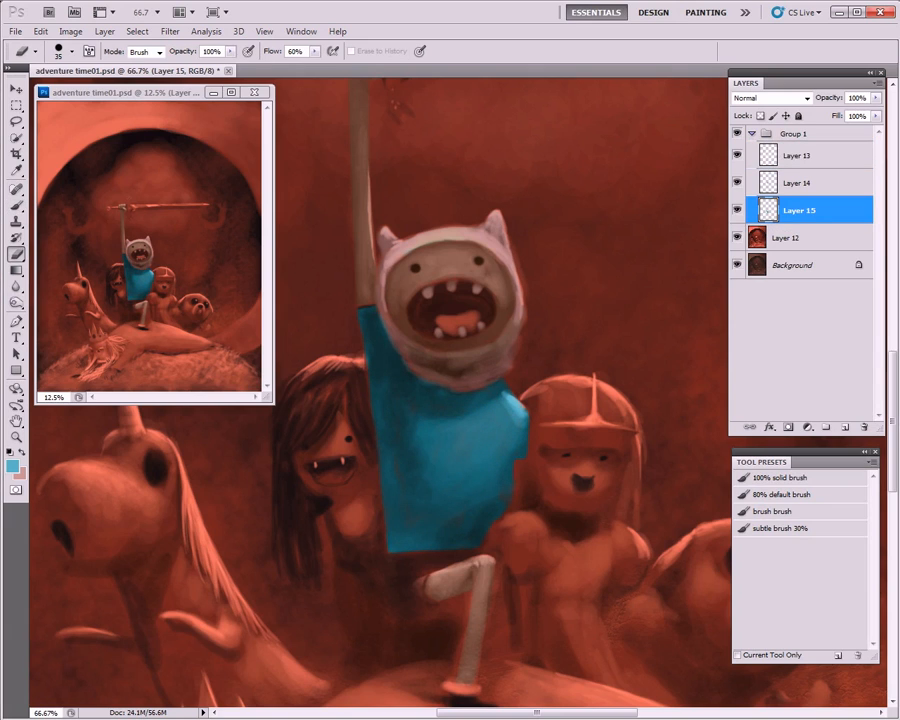
{"action": "left_click", "coordinate": [807, 427]}
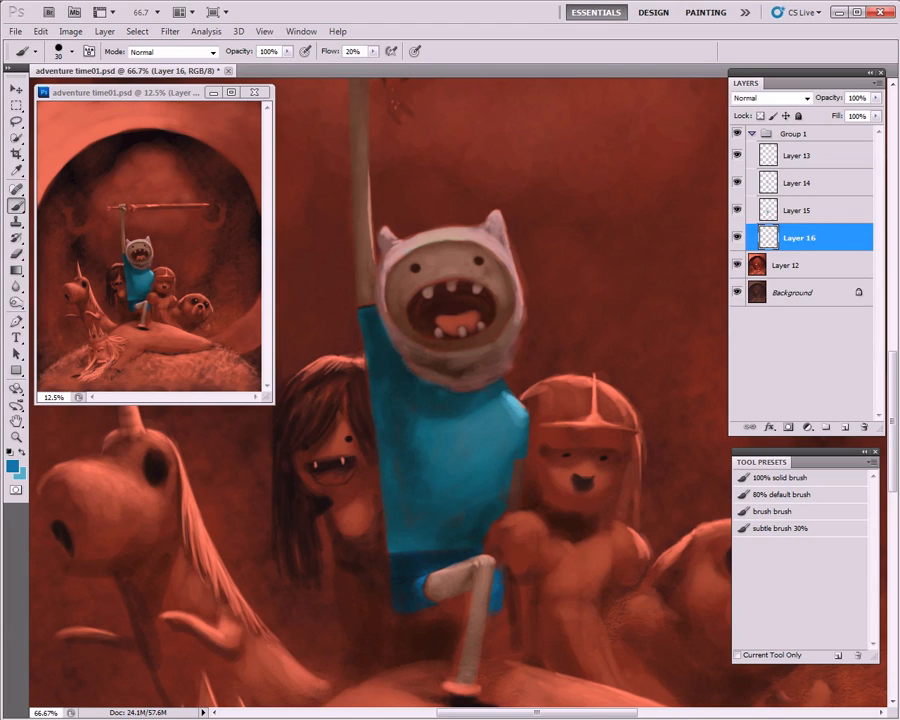
{"action": "left_click", "coordinate": [799, 182]}
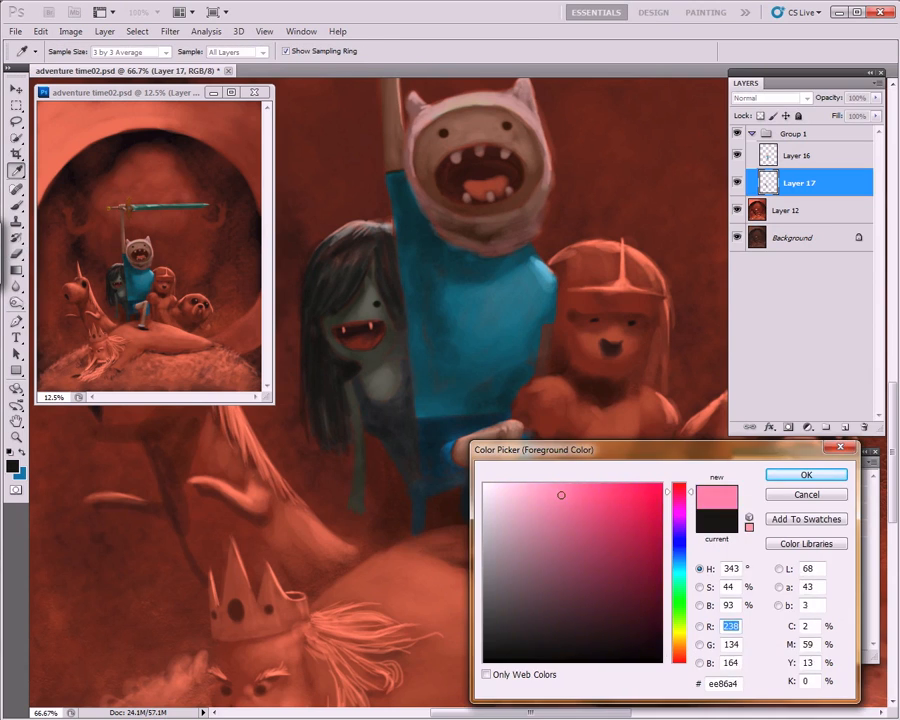
Step: Paint the princess pink, dog orange, unicorn purple, hill green, and block in the arch
{"action": "left_click", "coordinate": [806, 474]}
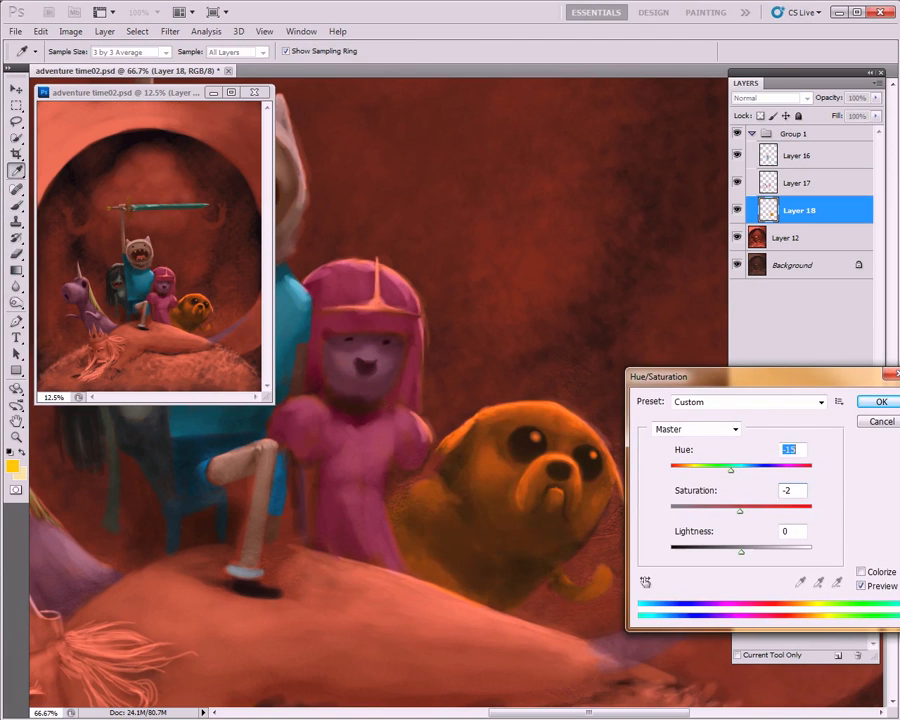
{"action": "left_click", "coordinate": [879, 401]}
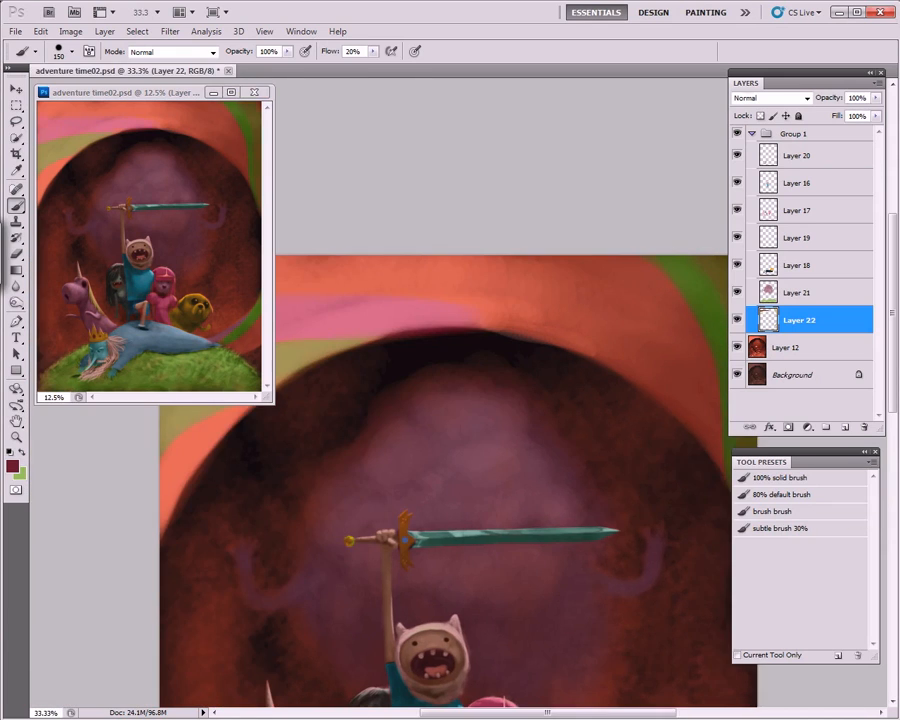
Step: Brush pink, green, purple and blue bands along the arch and repaint the dog yellow
{"action": "left_click", "coordinate": [11, 467]}
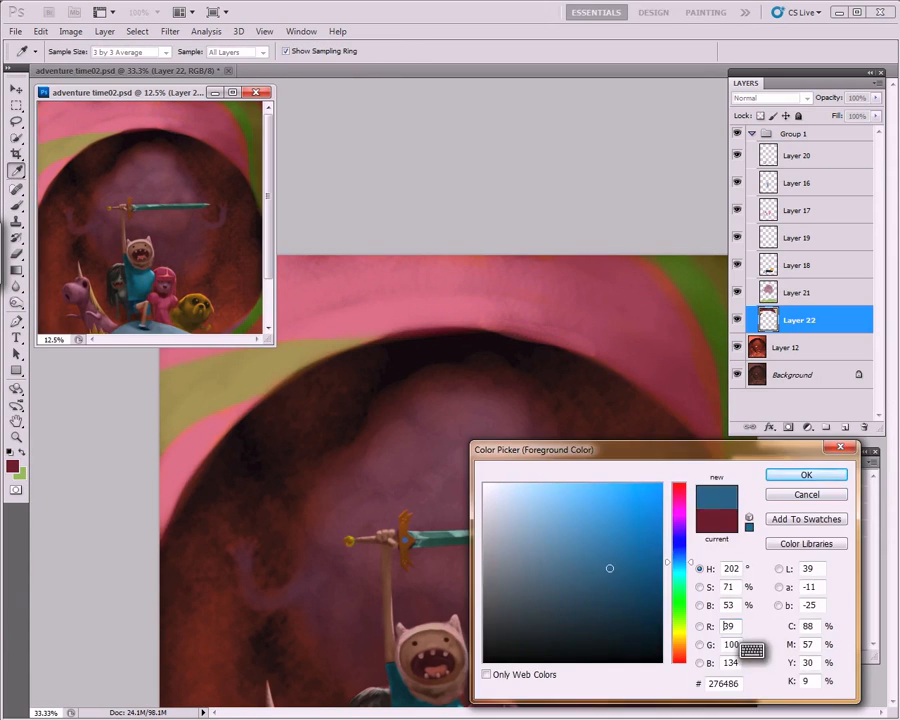
{"action": "left_click", "coordinate": [806, 474]}
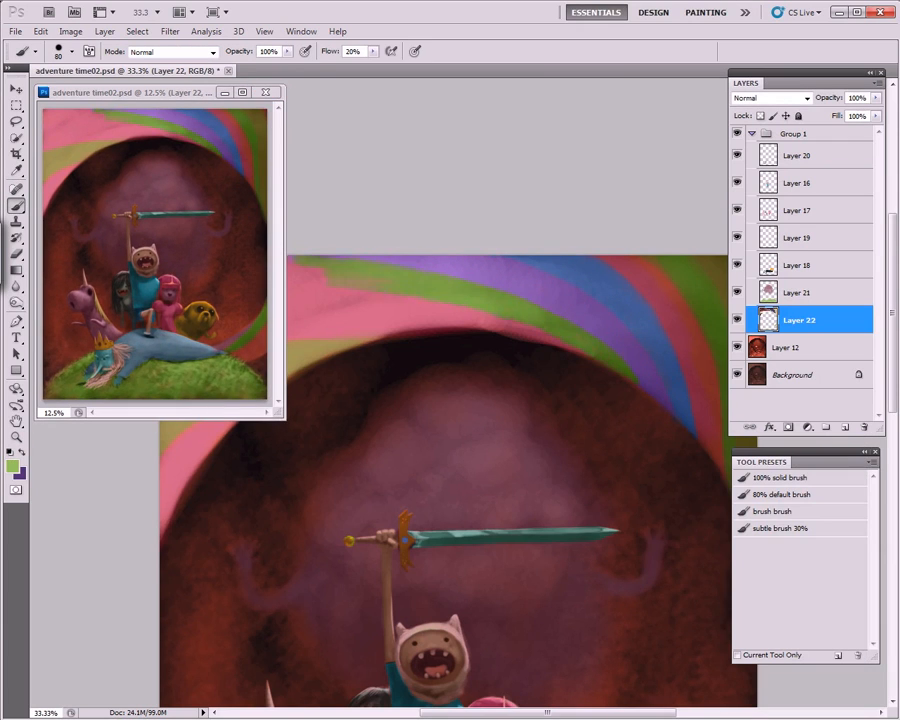
{"action": "left_click", "coordinate": [15, 466]}
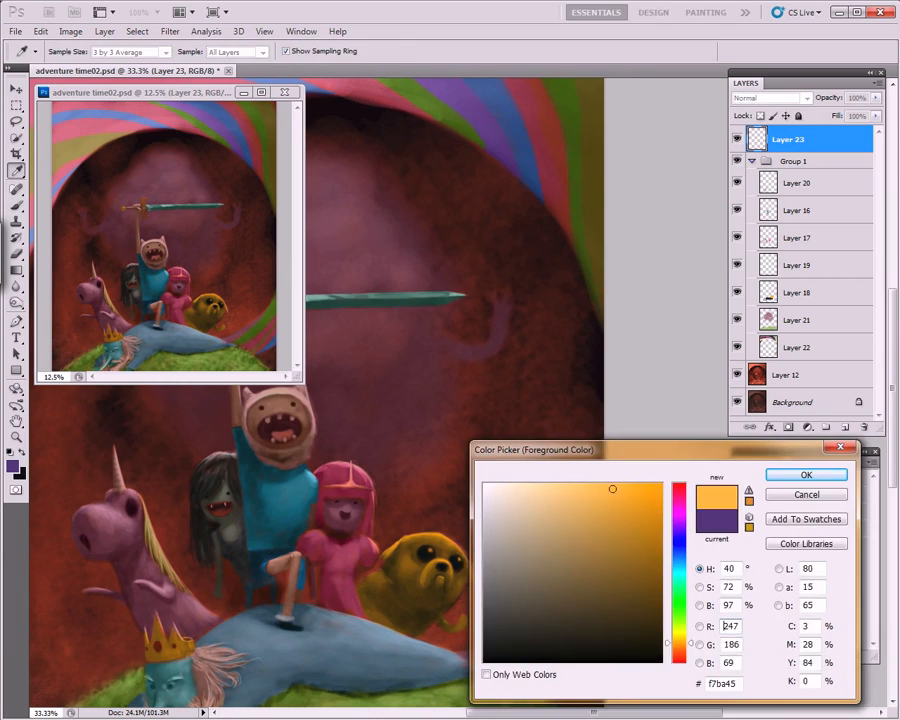
{"action": "left_click", "coordinate": [806, 474]}
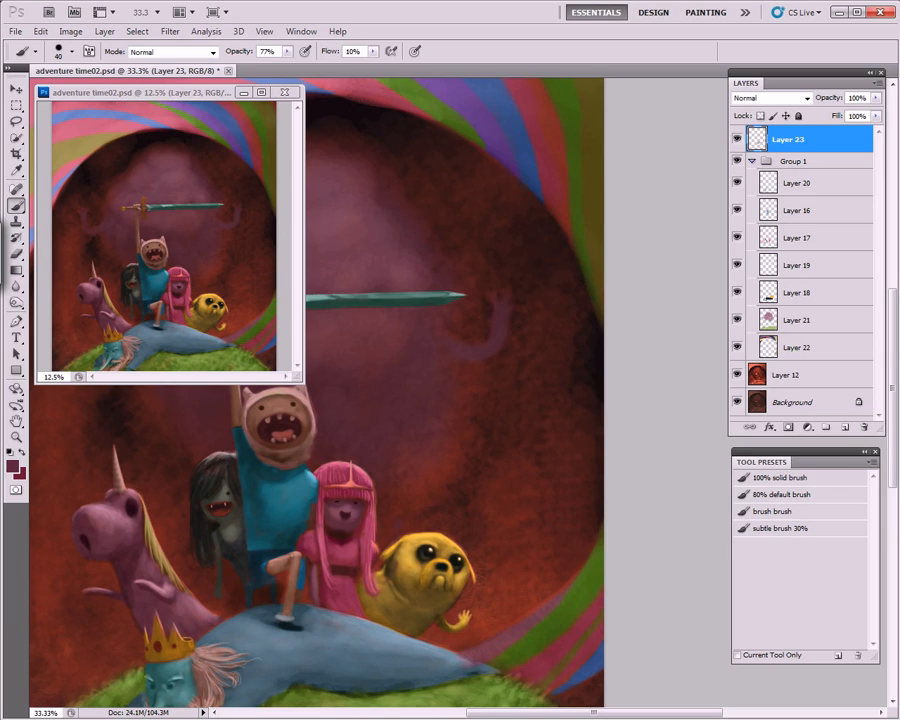
Step: Paint the princess's raised waving arm with the 80% preset, then hide the colour layers
{"action": "left_click", "coordinate": [783, 494]}
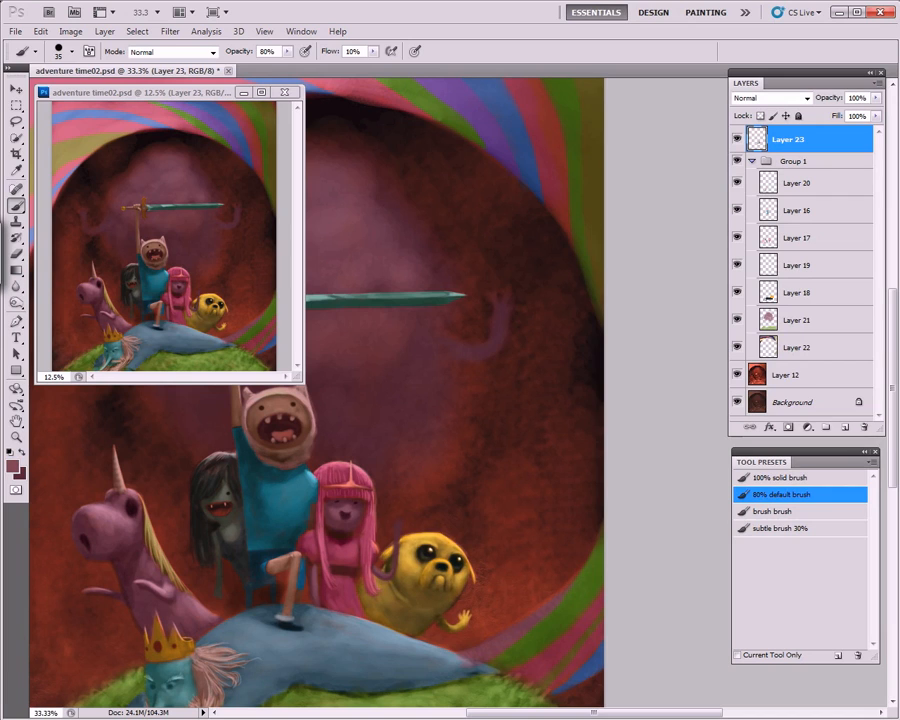
{"action": "left_click", "coordinate": [783, 494]}
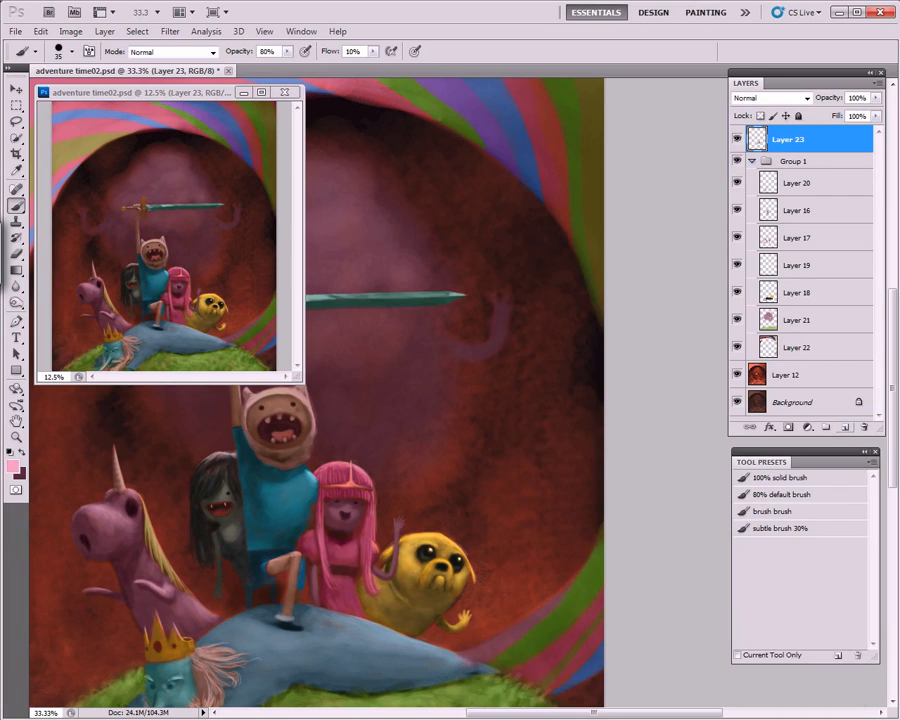
{"action": "left_click", "coordinate": [844, 427]}
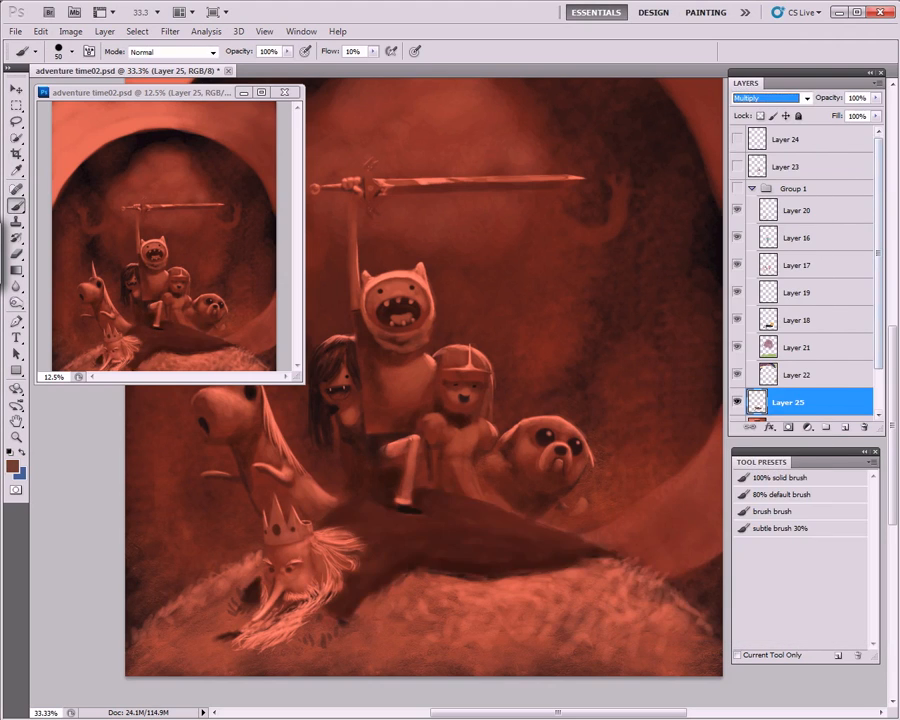
Step: Re-enable the colour layers and paint the giant figure's raised hands and a yellow star
{"action": "left_click", "coordinate": [787, 139]}
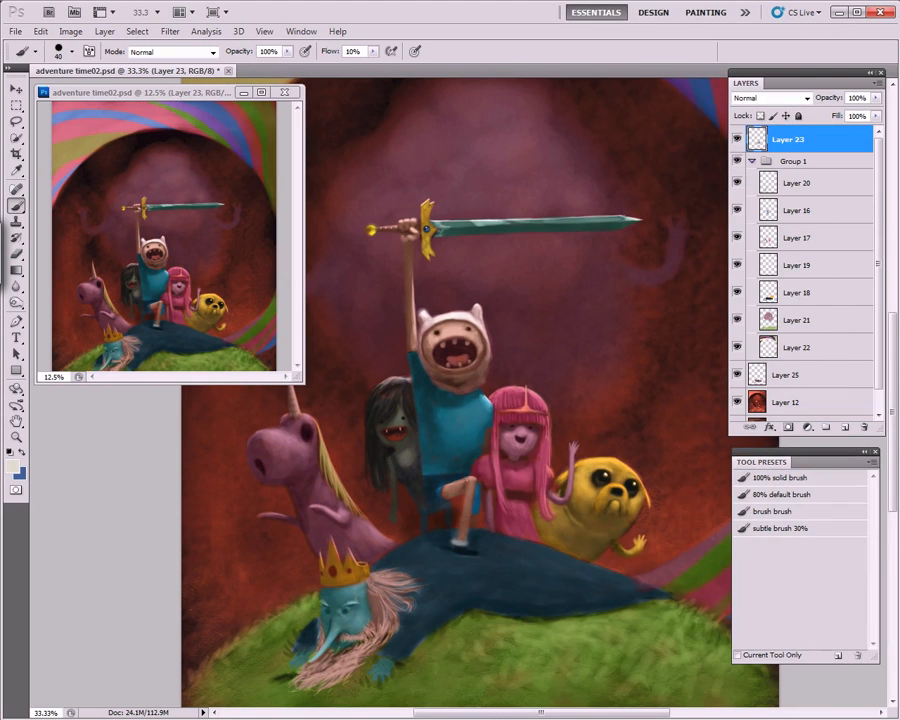
{"action": "left_click", "coordinate": [16, 224]}
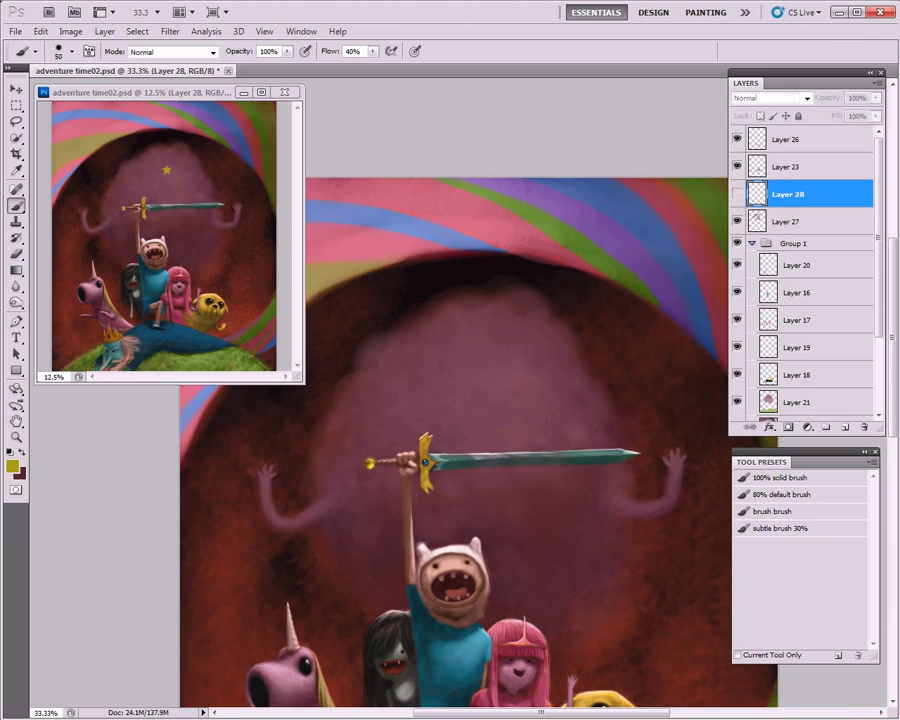
Step: Paint eyes and a smile on Layer 27, add Hue/Saturation, and mask layers 29–31
{"action": "left_click", "coordinate": [485, 365]}
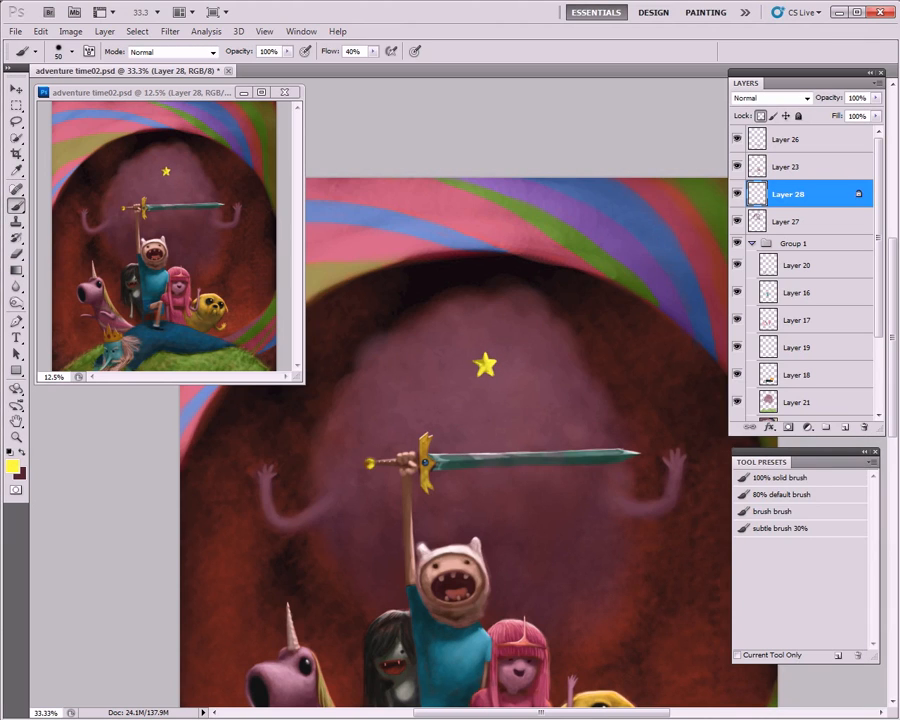
{"action": "left_click", "coordinate": [788, 221]}
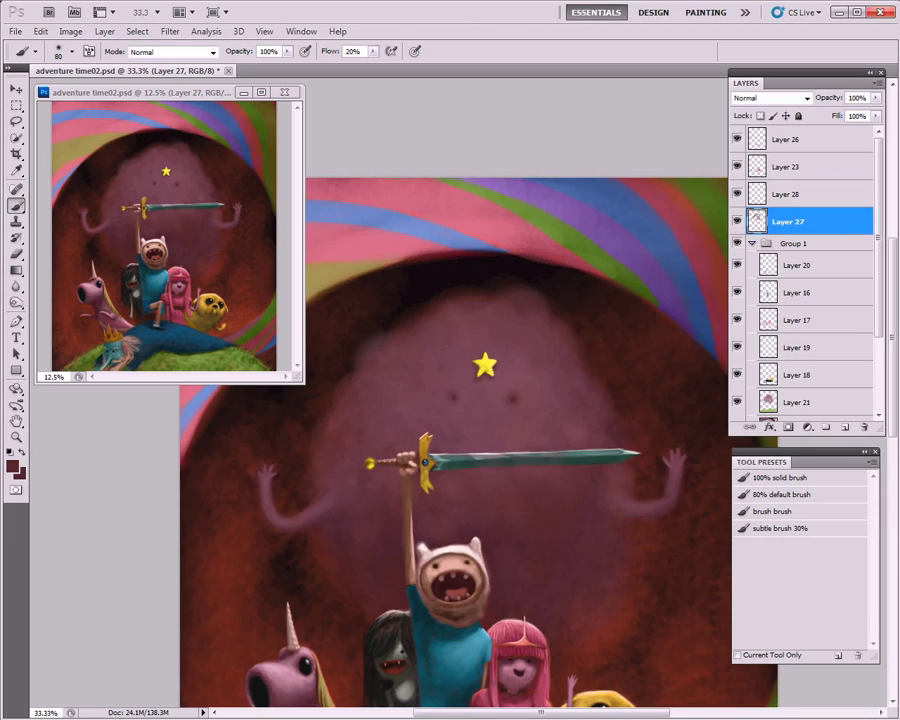
{"action": "left_click", "coordinate": [485, 410]}
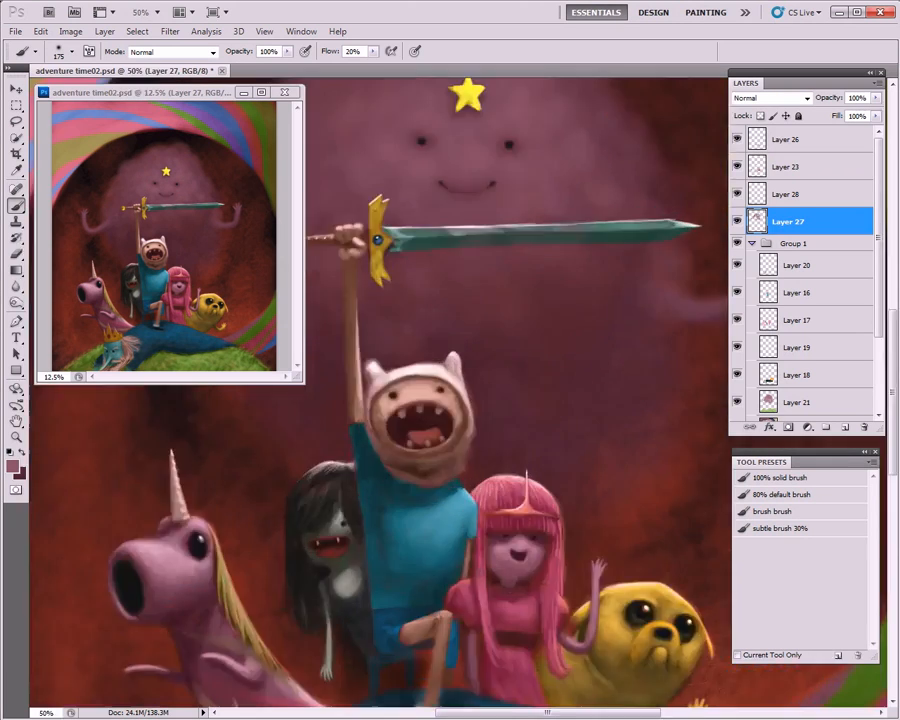
{"action": "left_click", "coordinate": [787, 194]}
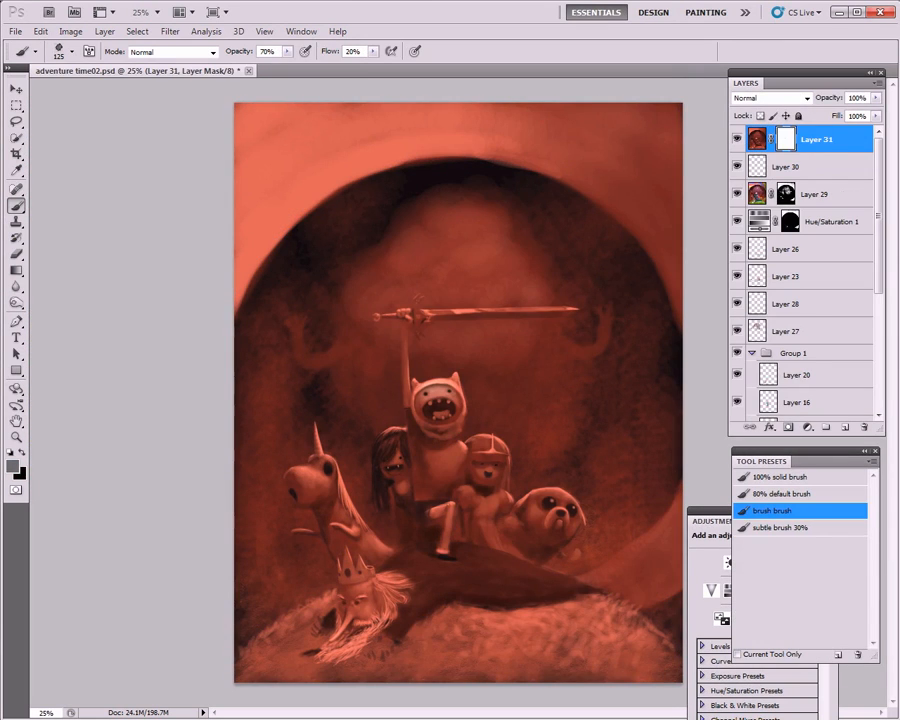
{"action": "left_click", "coordinate": [380, 318]}
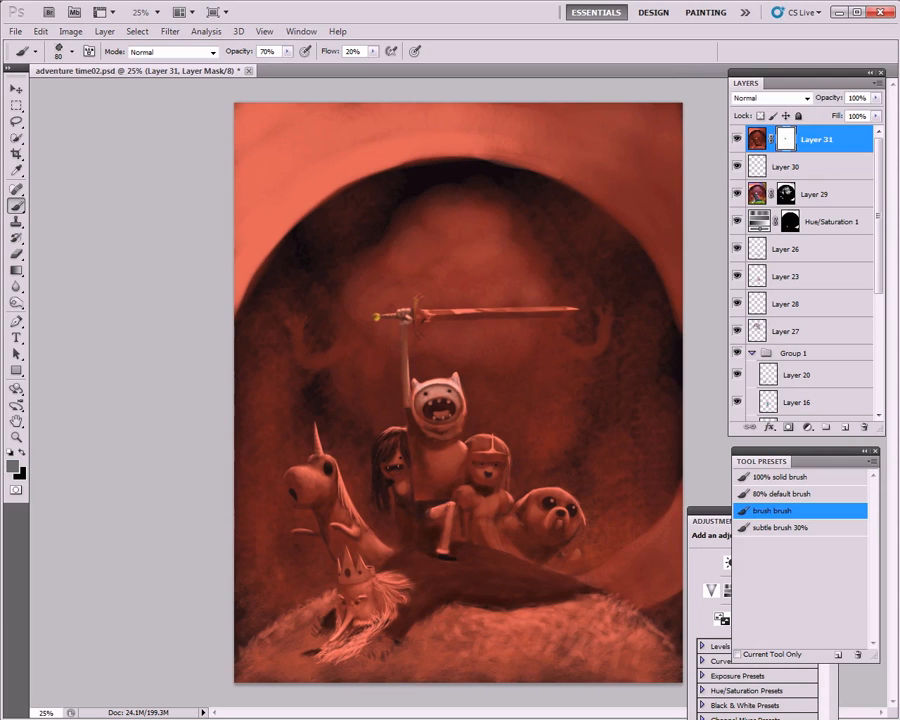